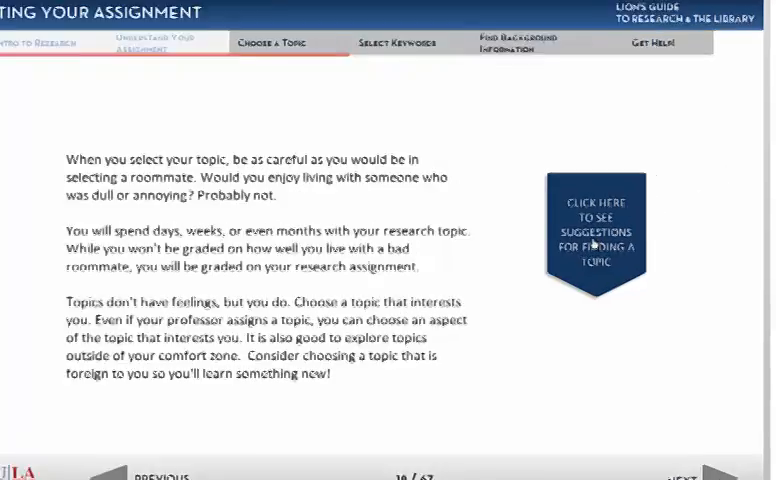
Show the Choose a Topic page's suggestions for finding a research topic
{"action": "left_click", "coordinate": [597, 232]}
{"action": "type", "text": "a"}
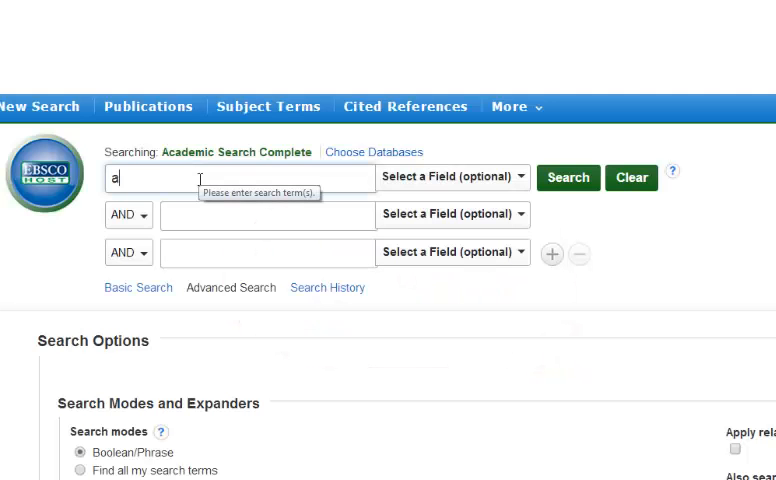
Search for accident* AND ("cell phones" OR smartphones OR text*) in the first two rows
{"action": "type", "text": "ccident"}
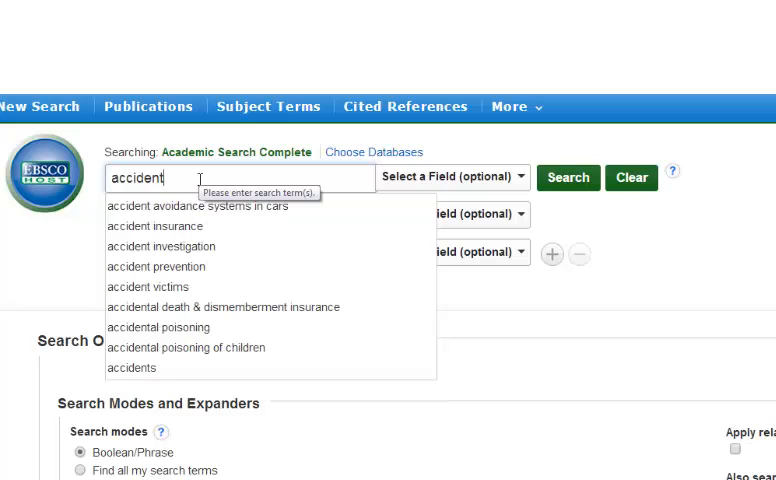
{"action": "type", "text": "*"}
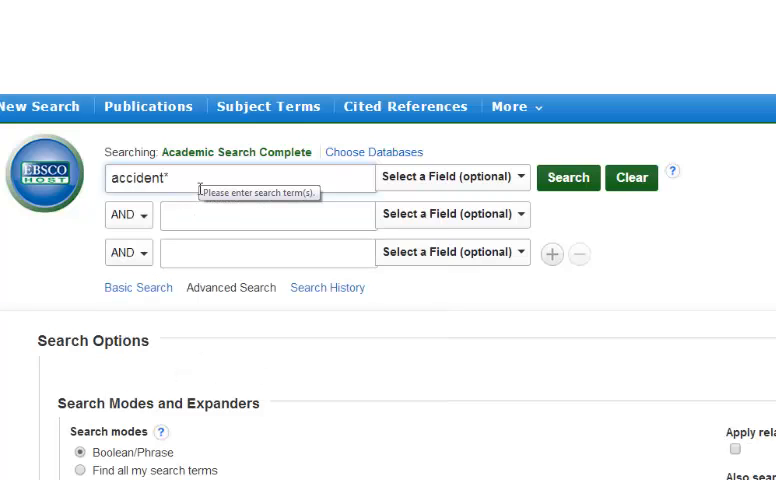
{"action": "left_click", "coordinate": [267, 215]}
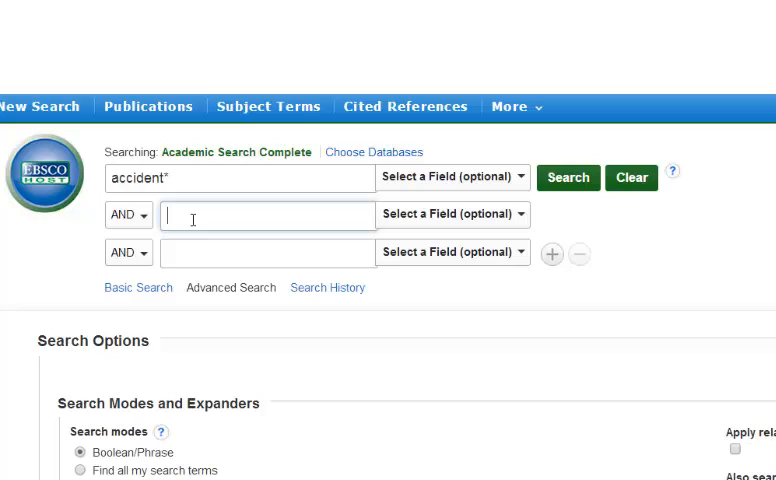
{"action": "type", "text": "ones\" OR smartphones OR text*"}
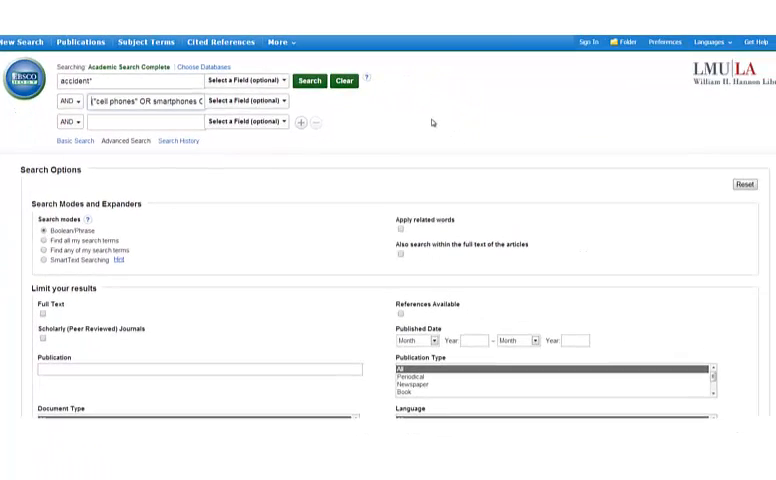
{"action": "mouse_move", "coordinate": [471, 135]}
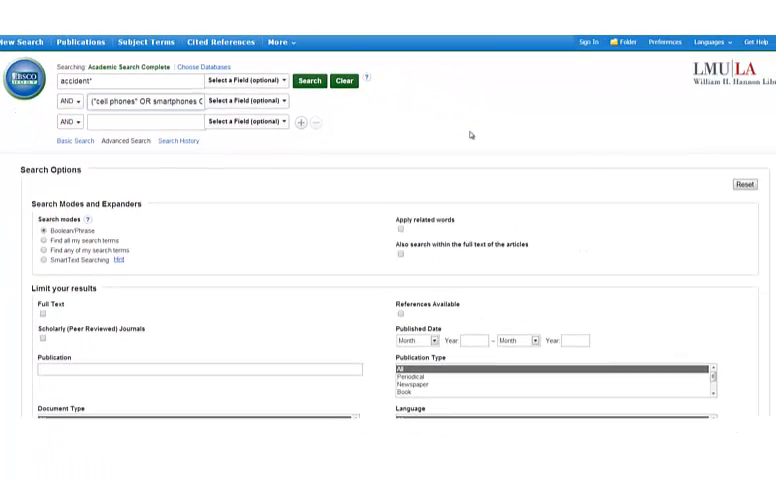
{"action": "mouse_move", "coordinate": [602, 149]}
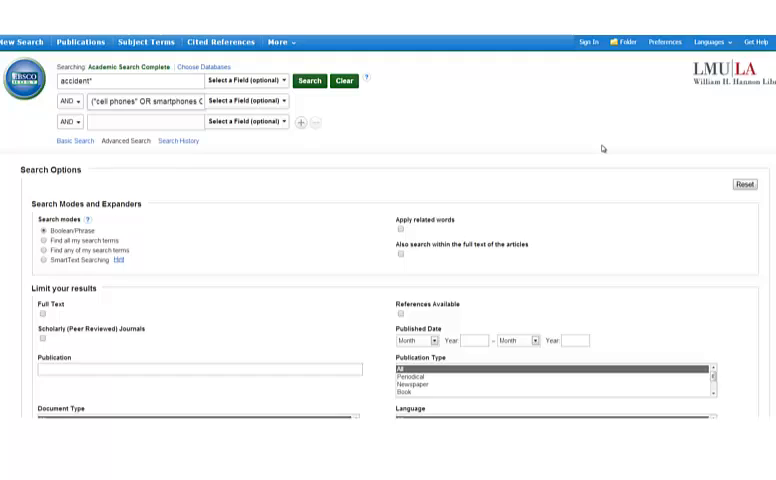
Tick Scholarly (Peer Reviewed) Journals and choose English as the language limit
{"action": "scroll", "scroll_direction": "down", "scroll_amount": 3}
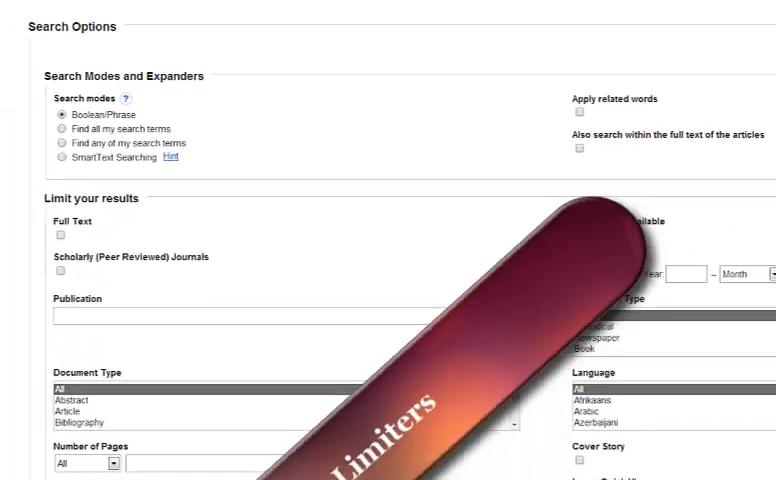
{"action": "scroll", "scroll_direction": "down", "scroll_amount": 3}
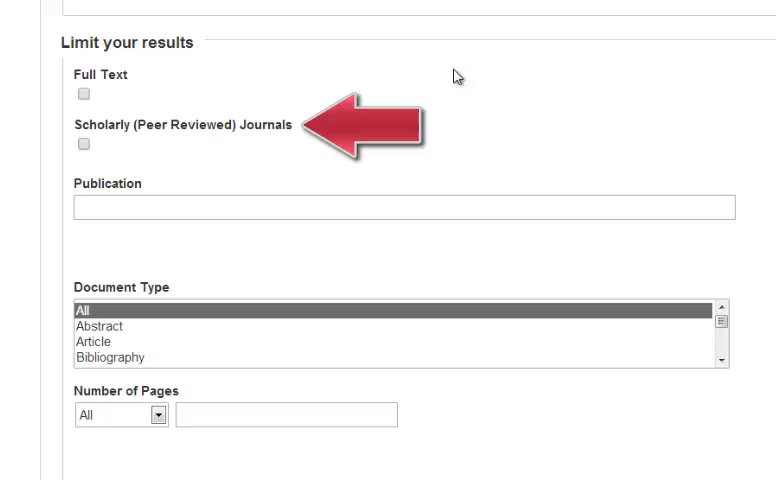
{"action": "left_click", "coordinate": [78, 145]}
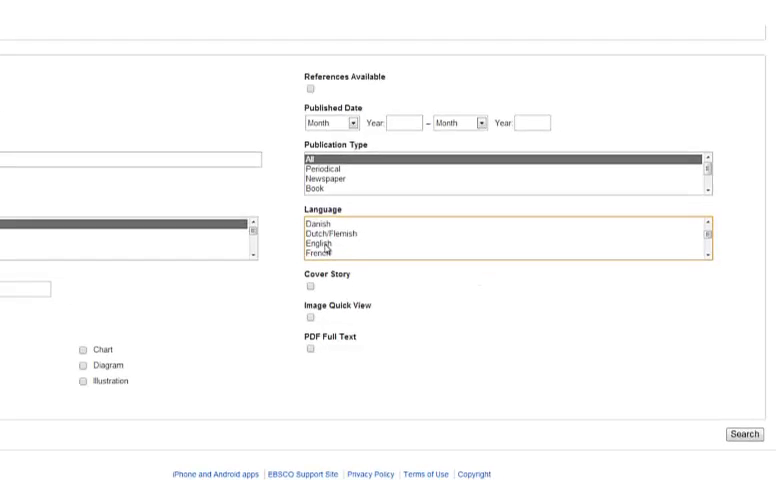
{"action": "left_click", "coordinate": [313, 243]}
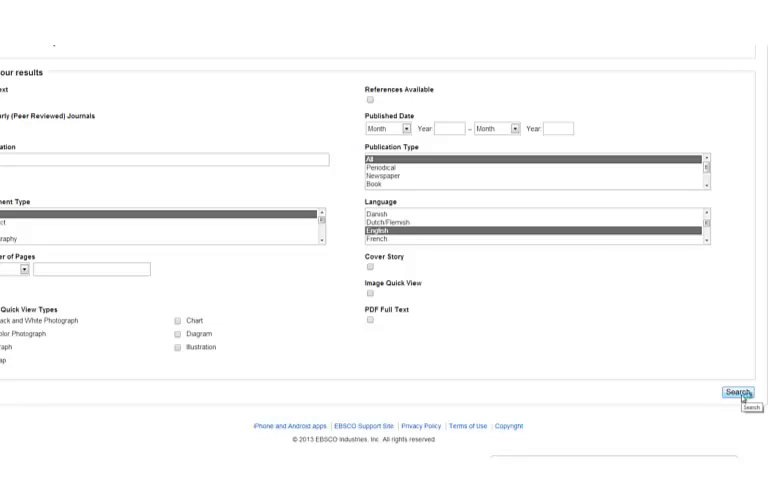
Run the search and drag the publication date range to 2001–2014
{"action": "left_click", "coordinate": [740, 393]}
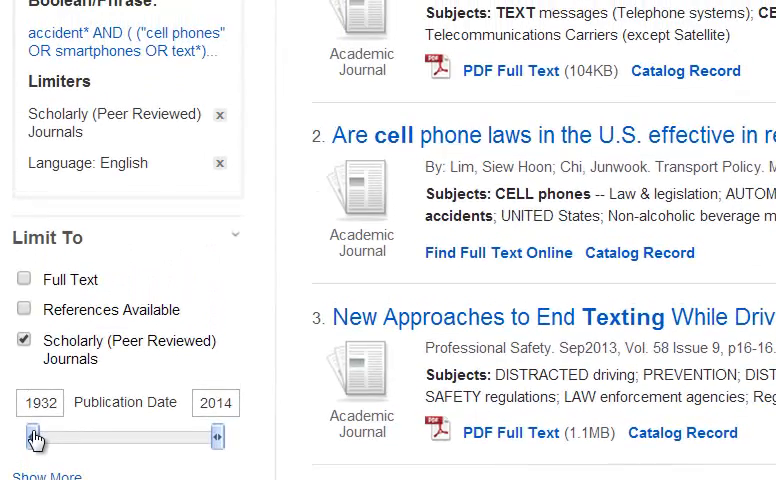
{"action": "left_click_drag", "start_coordinate": [35, 437], "coordinate": [188, 437]}
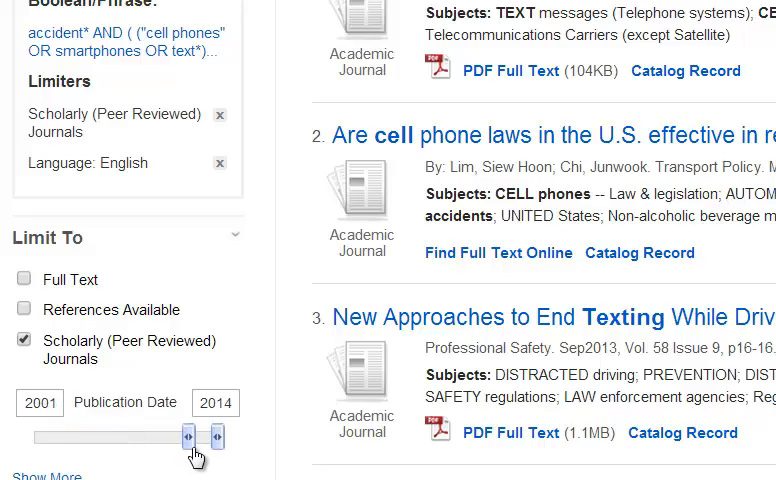